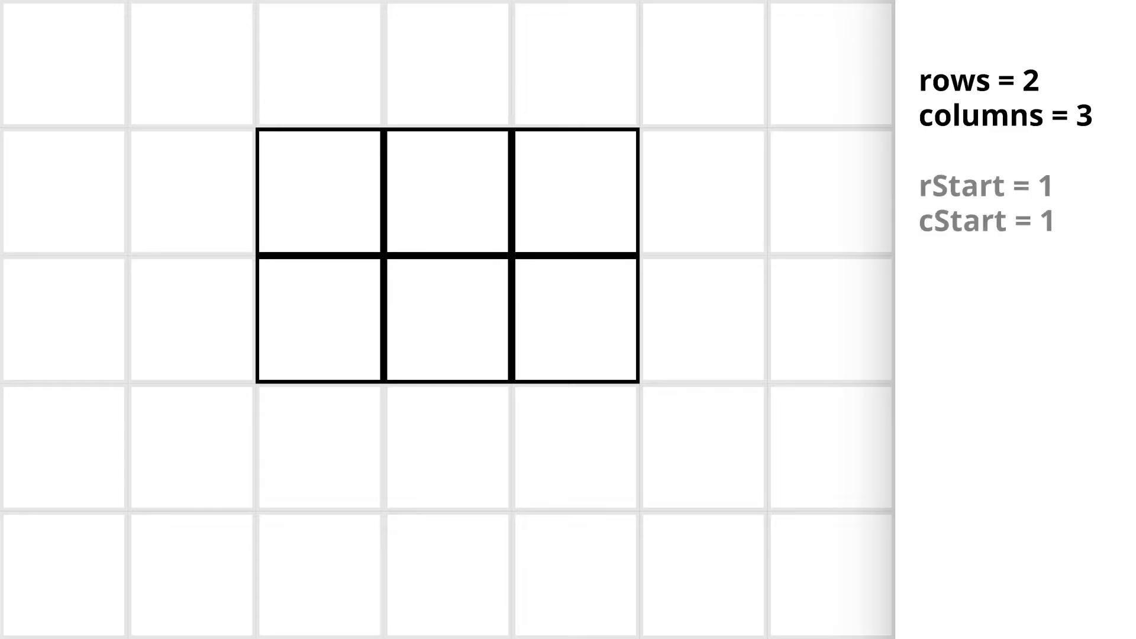
- Advance past the 2-row by 3-column example slide with start (1, 1)
click(448, 320)
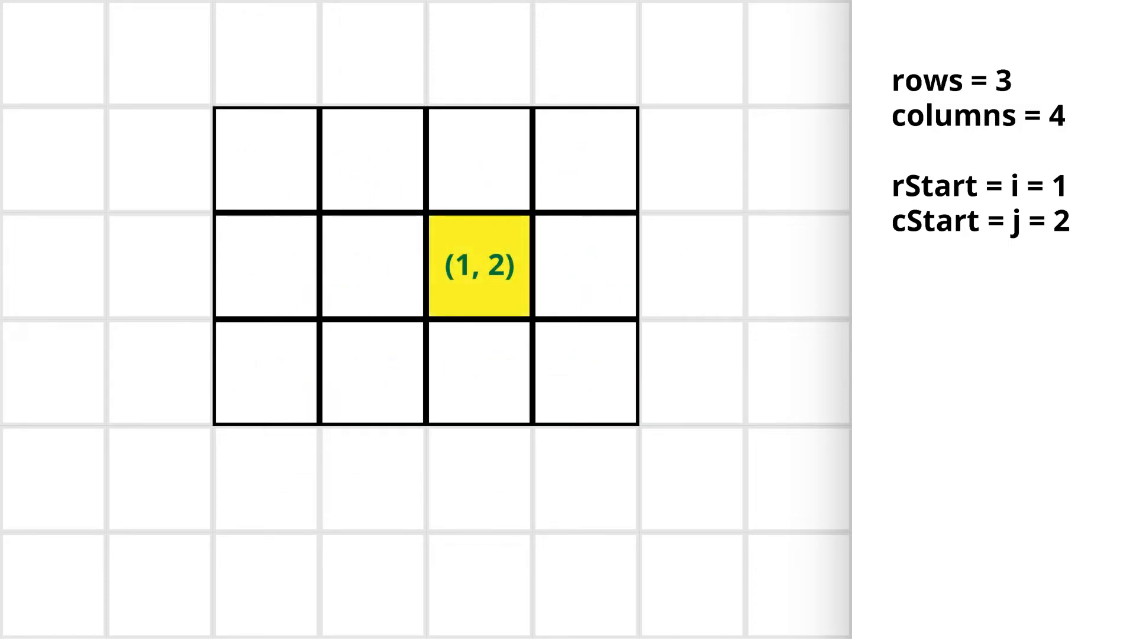
- Reveal the spiral arrows and coloured runs of 1, 1, 2, 2, 3, 3, 4 steps
click(940, 318)
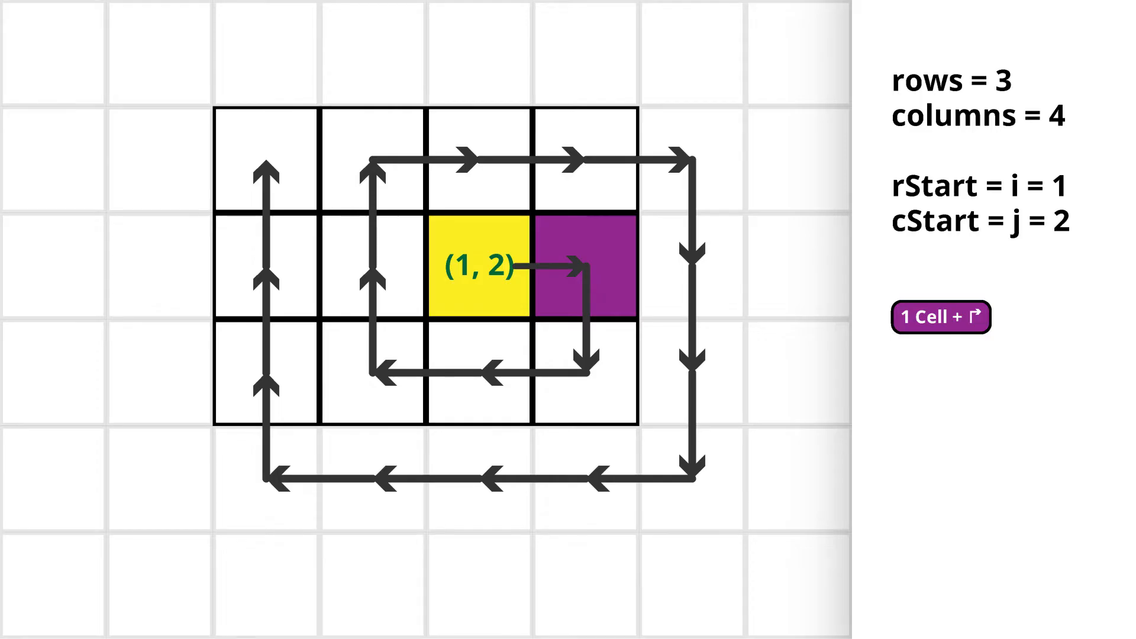
click(940, 317)
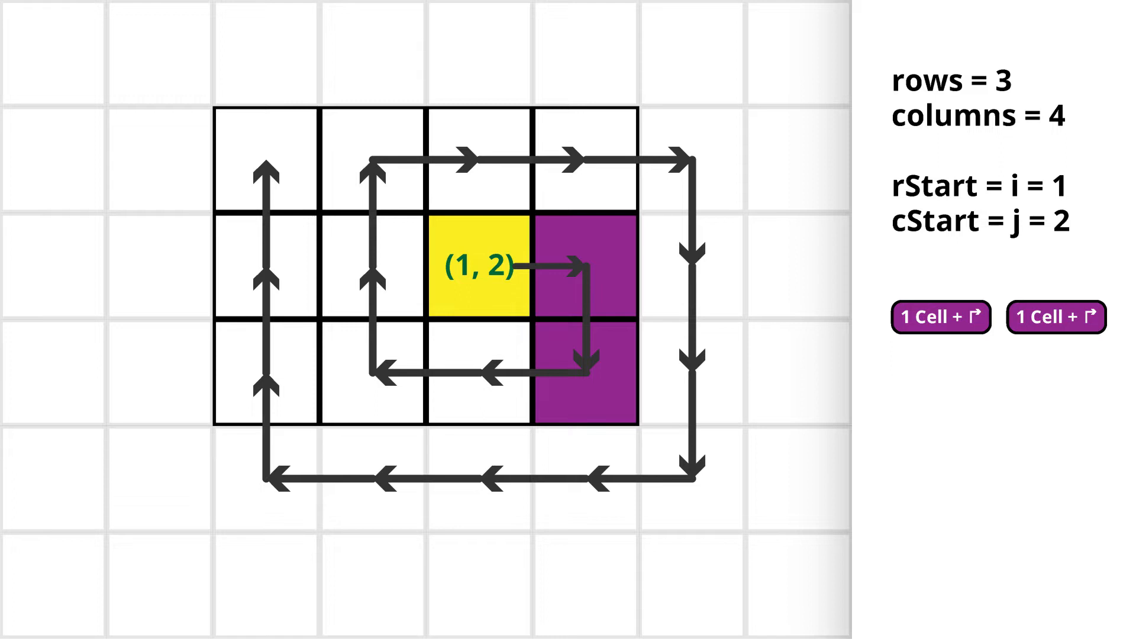
click(940, 319)
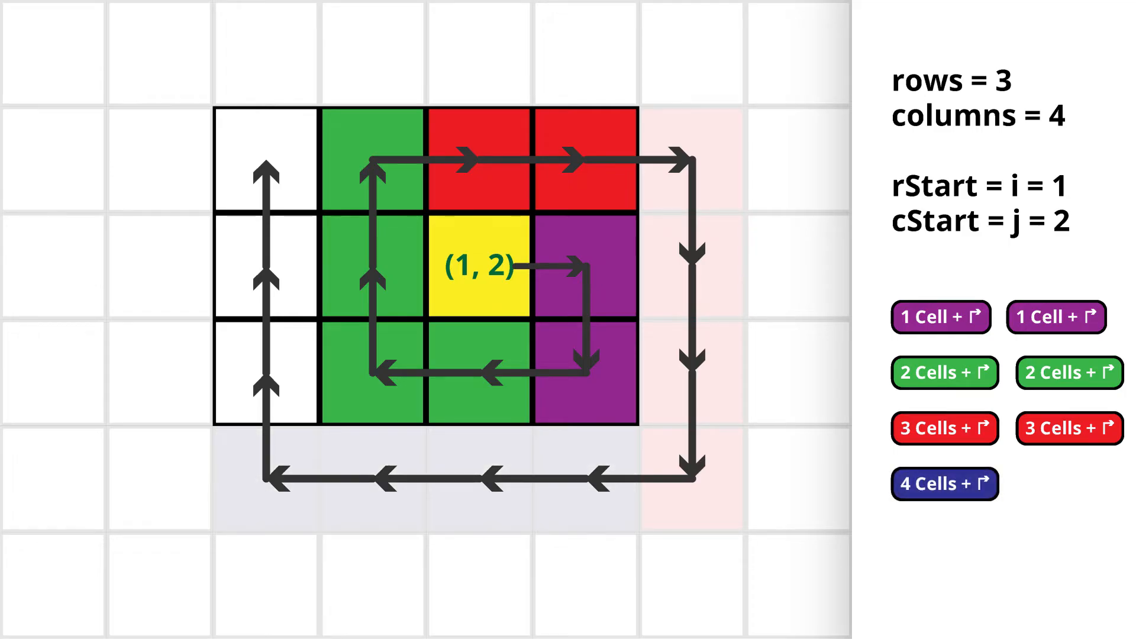
click(944, 485)
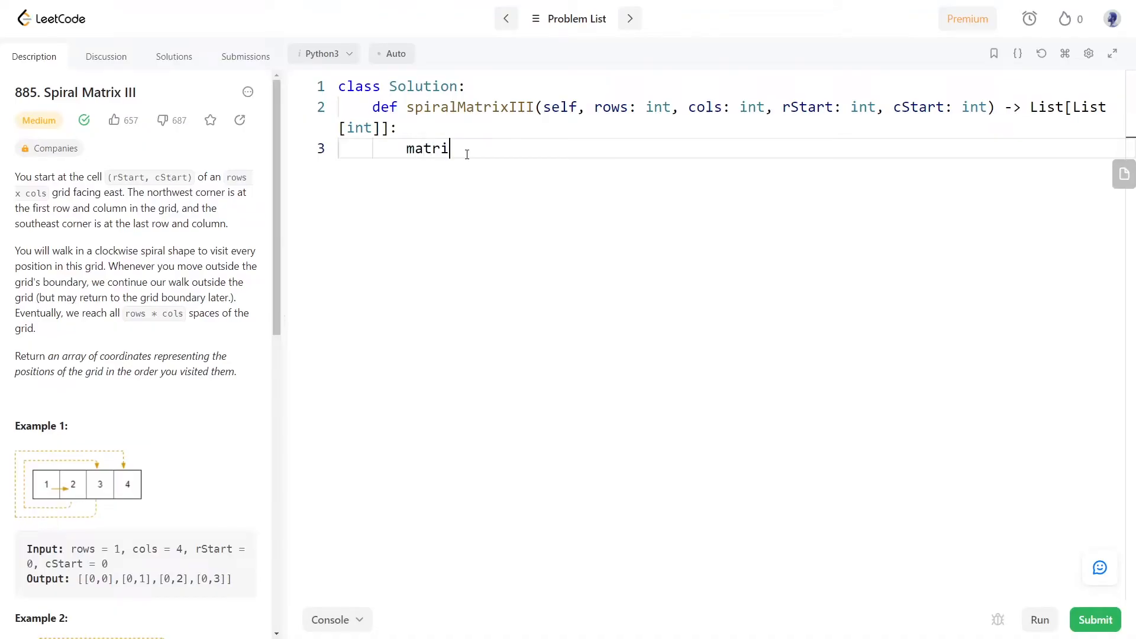
- Build a None-filled rows-by-cols matrix and set i, j to rStart, cStart
text(x = [[ for ]])
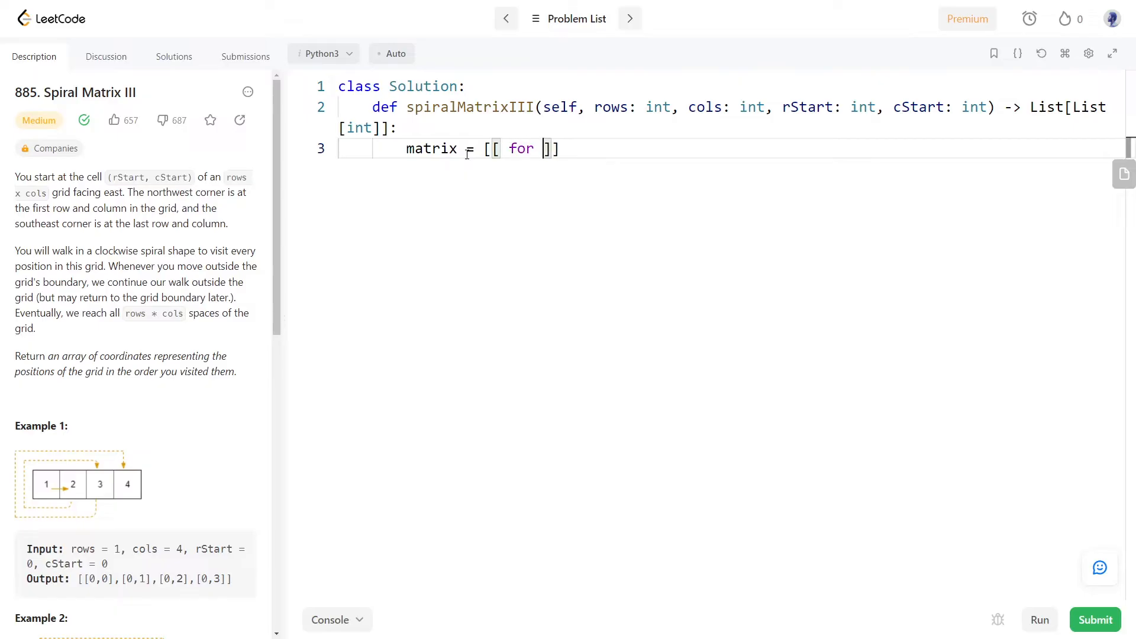
text(_ in range(cols))
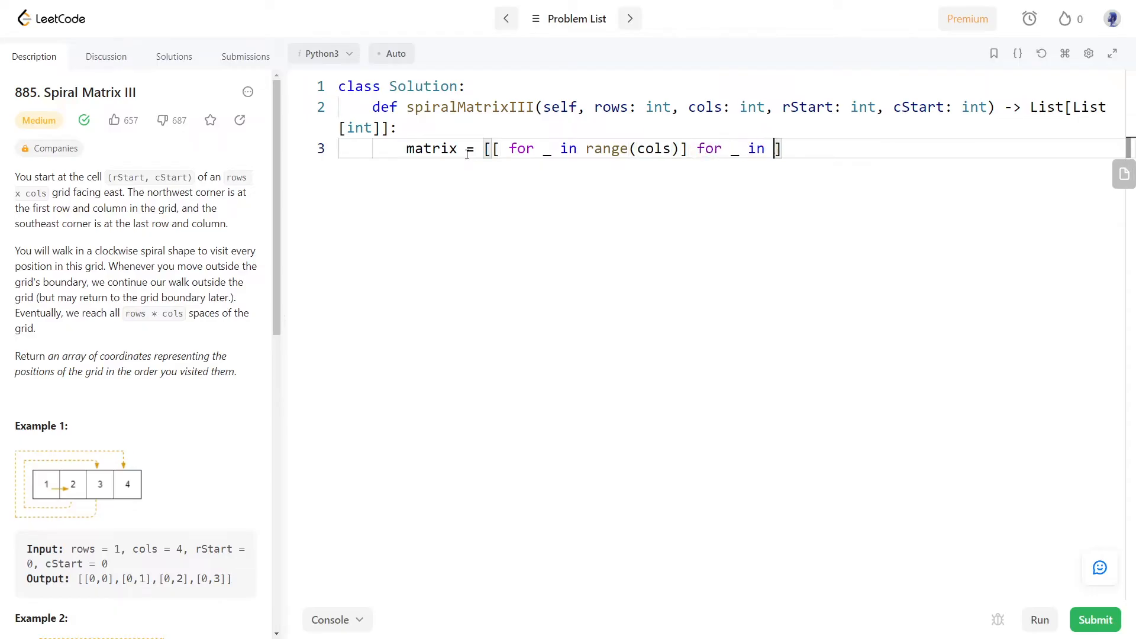
text(range(rows))
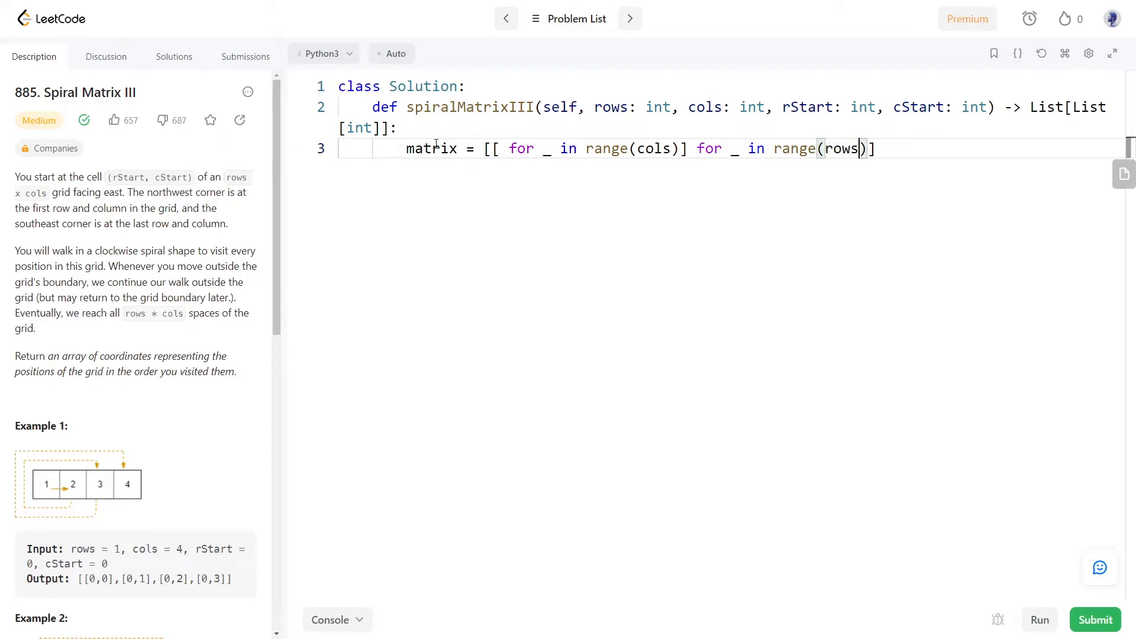
text(None)
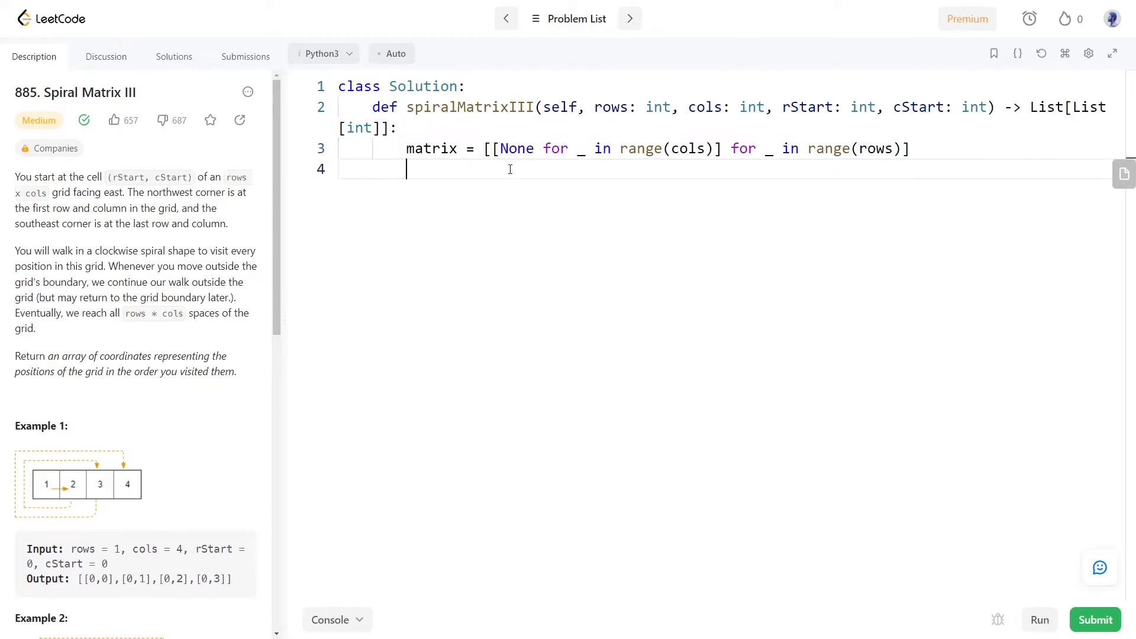
text(i, j =)
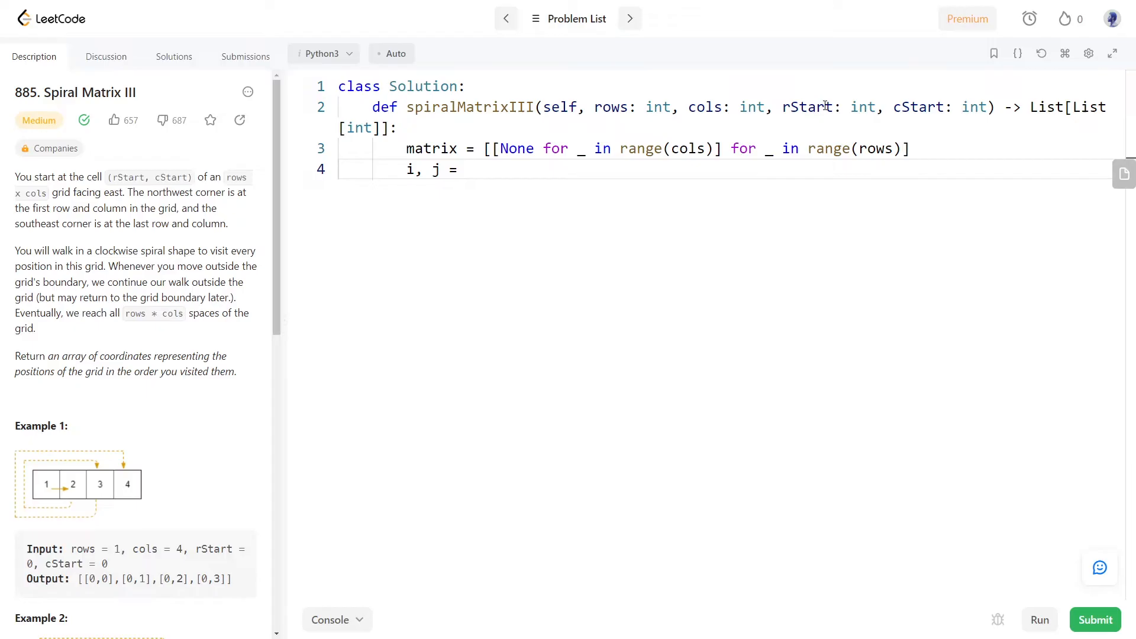
text(rStart,)
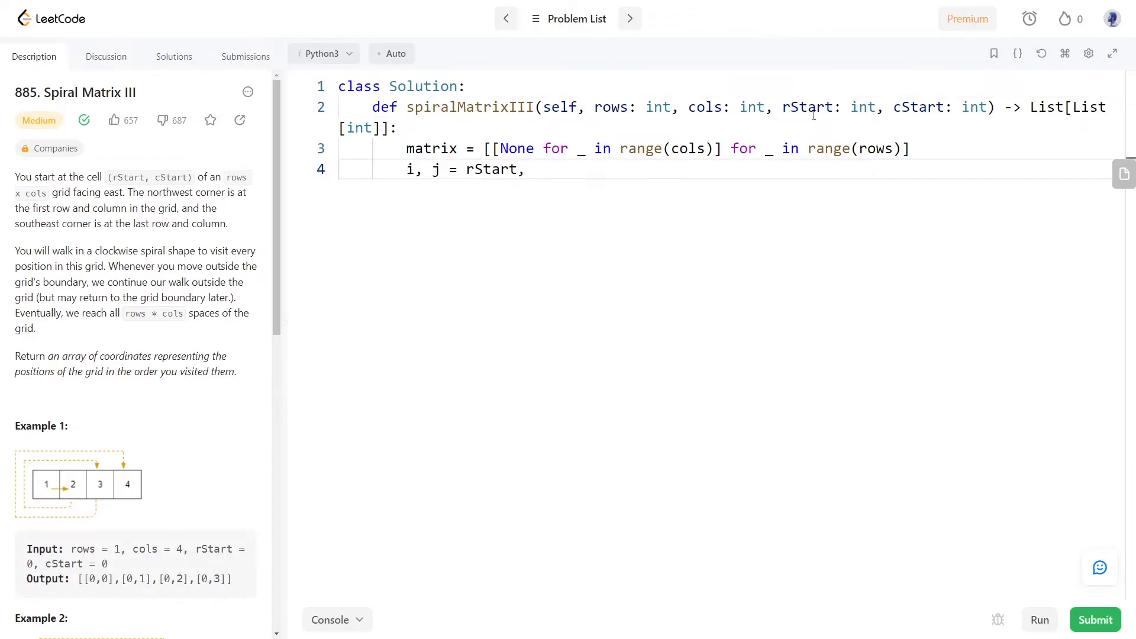
text(cStart)
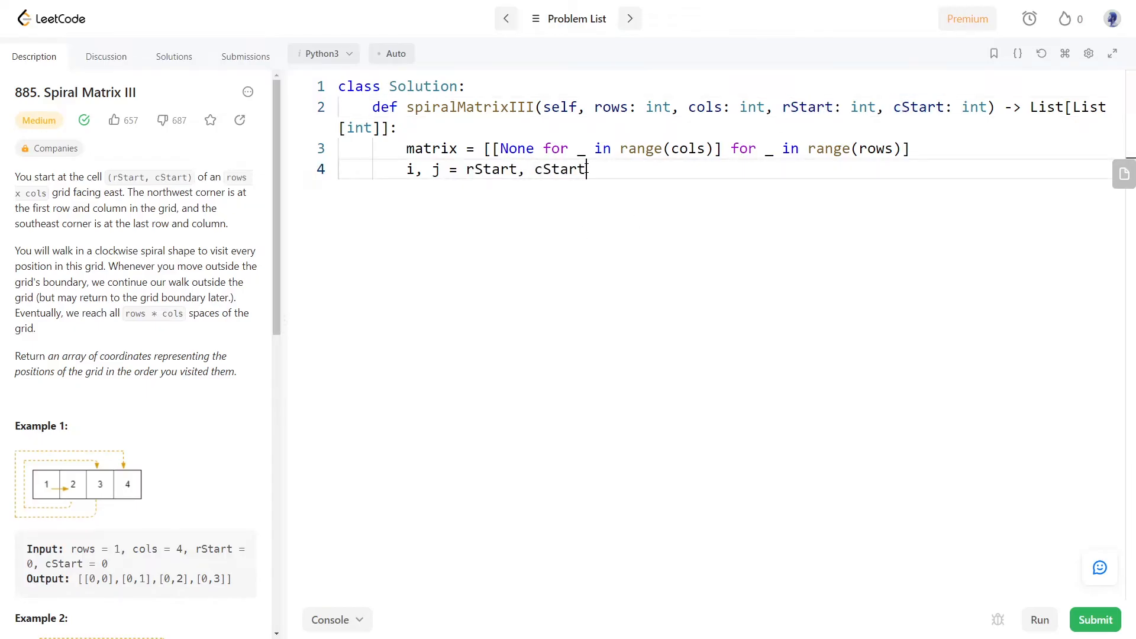
- Add result = [[i, j]], return result, and direction diri, dirj = 0, 1
text(result = [)
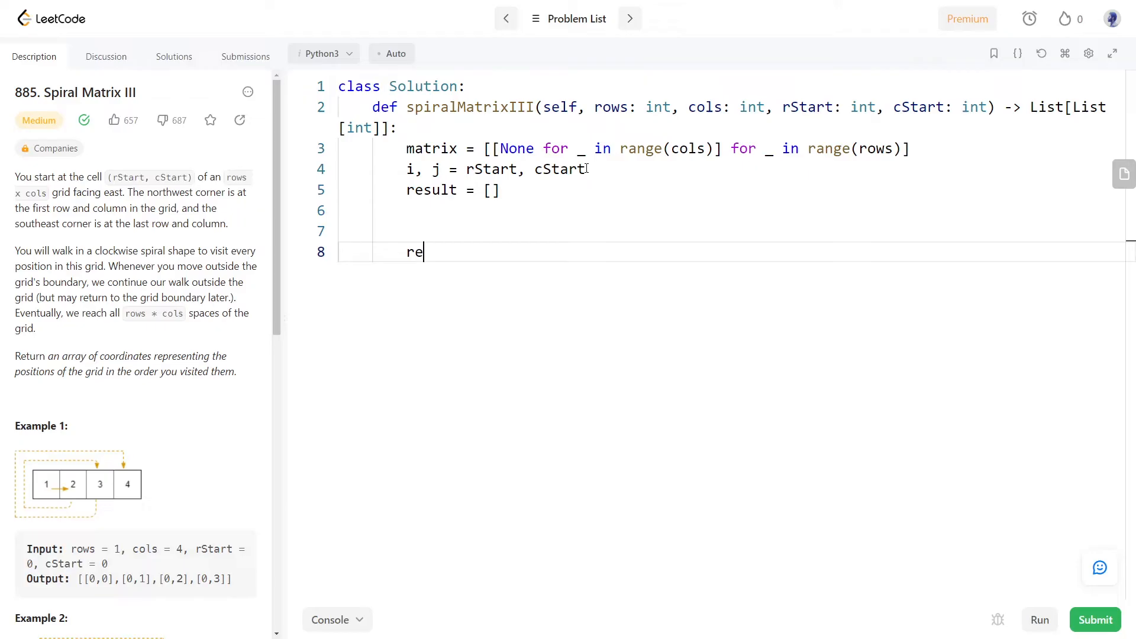
text(turn result)
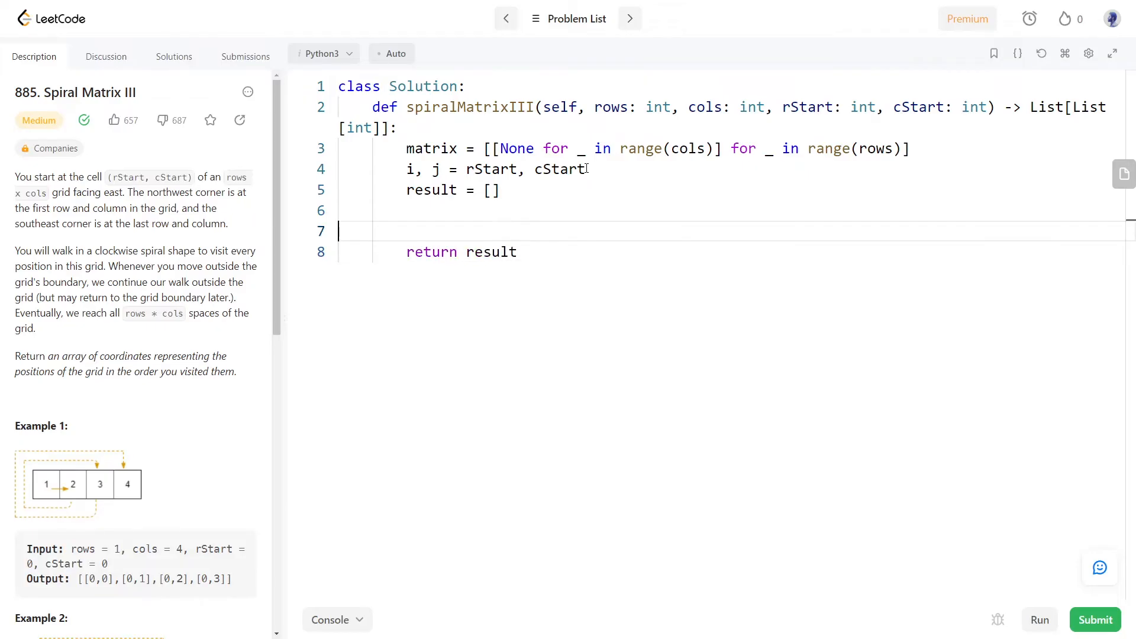
text([)
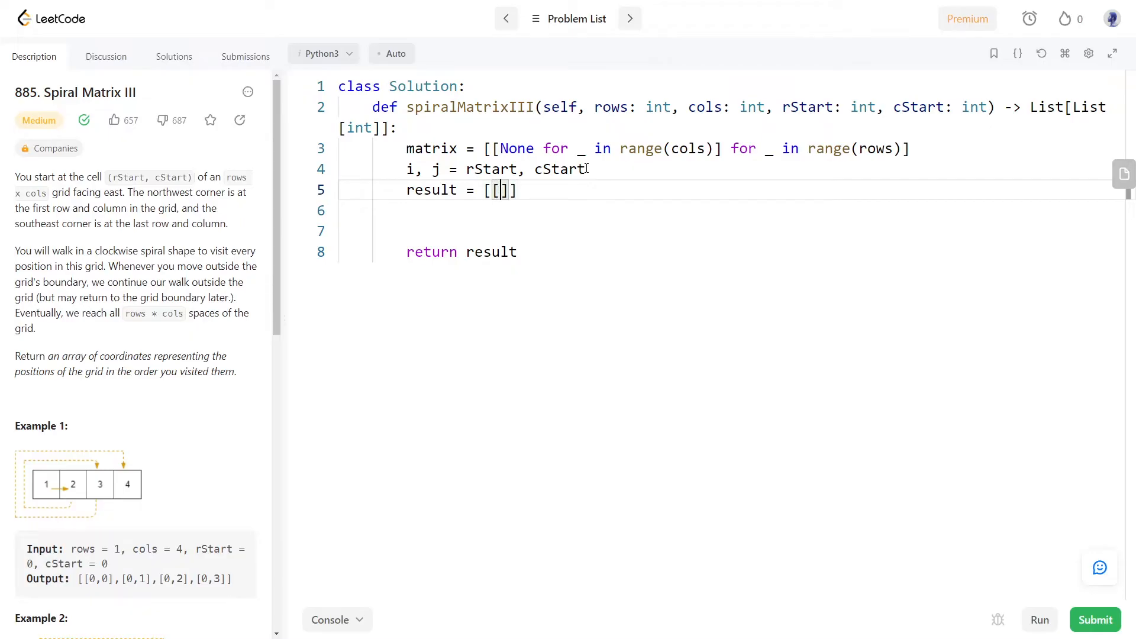
text(i, j)
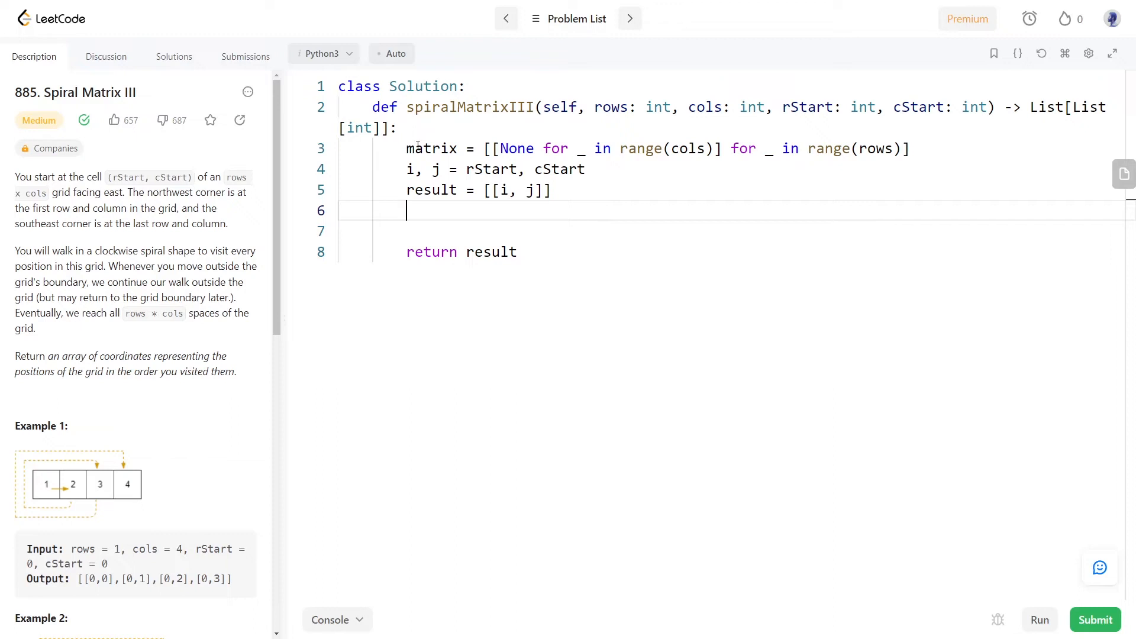
text(diri, dir)
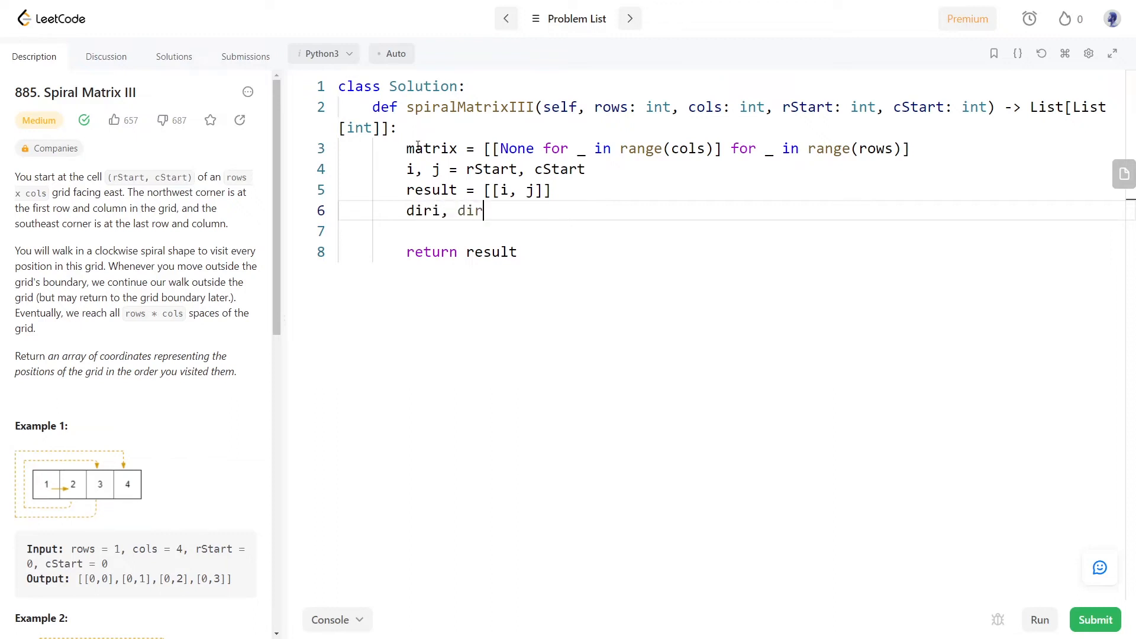
text(j = 0, 1)
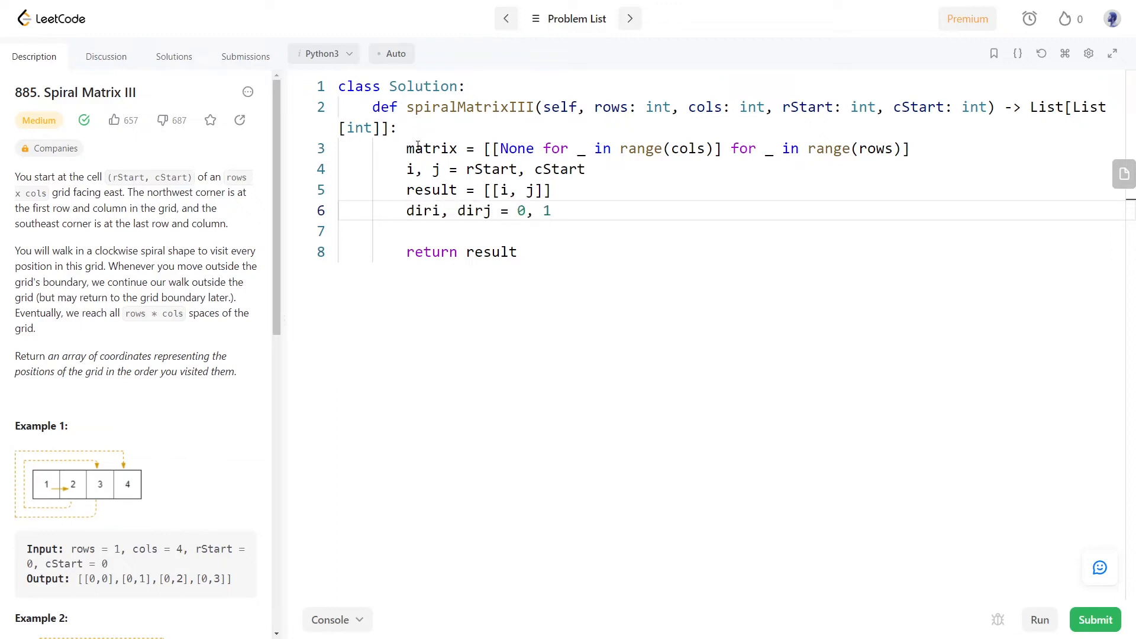
key(Enter)
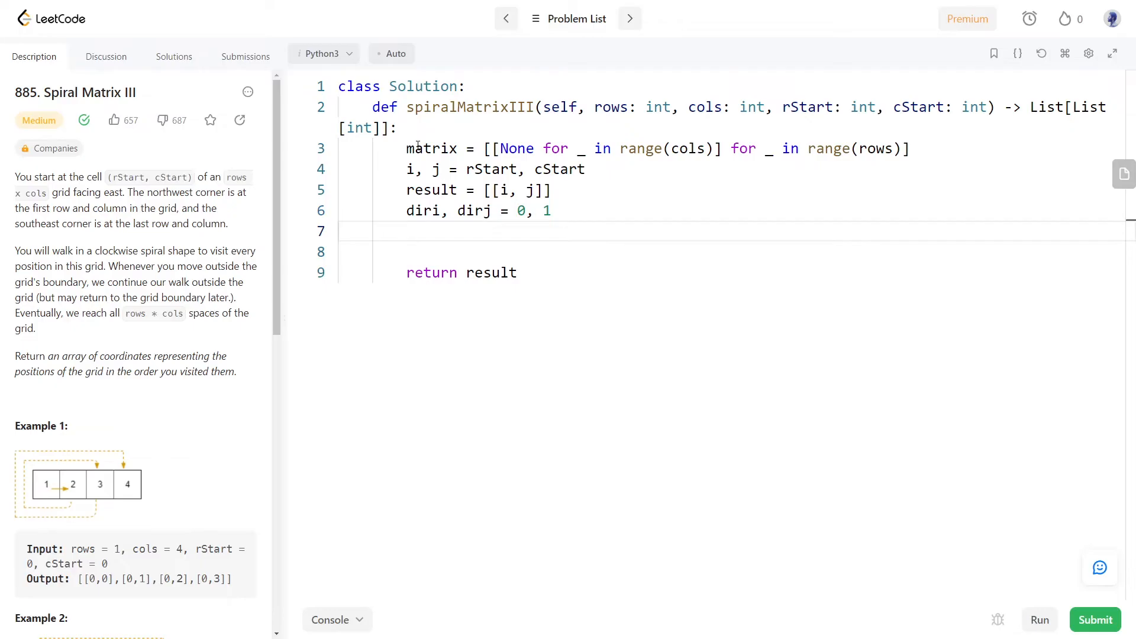
- Add totalCells and nextRoundTotalCells counter variables
text(totalCells = 1)
click(733, 252)
text(twiceCounter = 2)
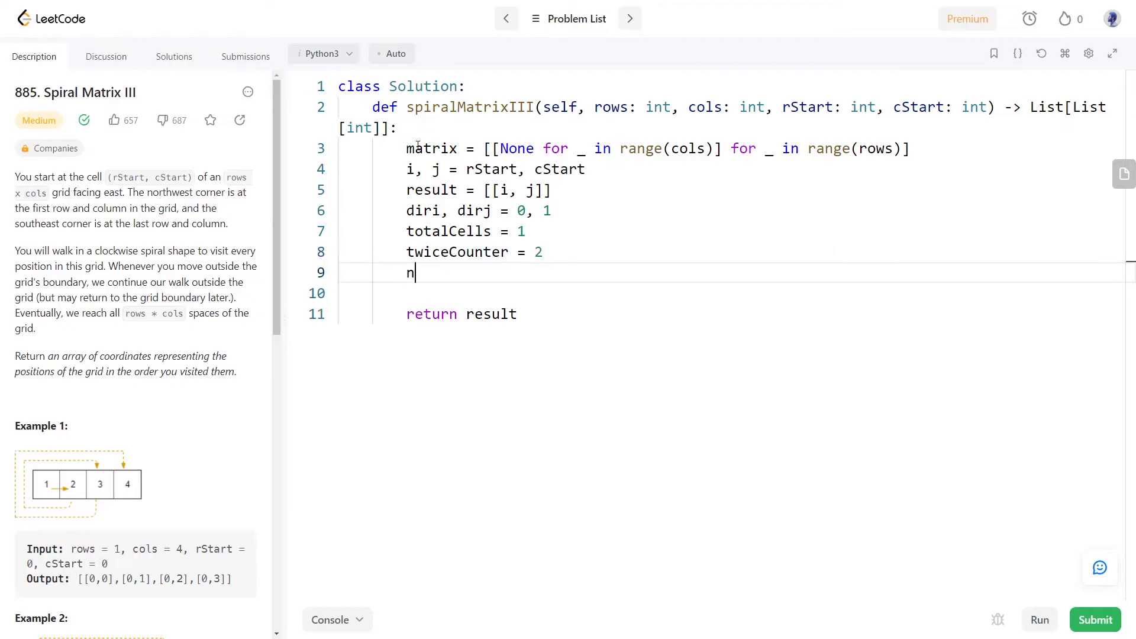
text(extRoundt)
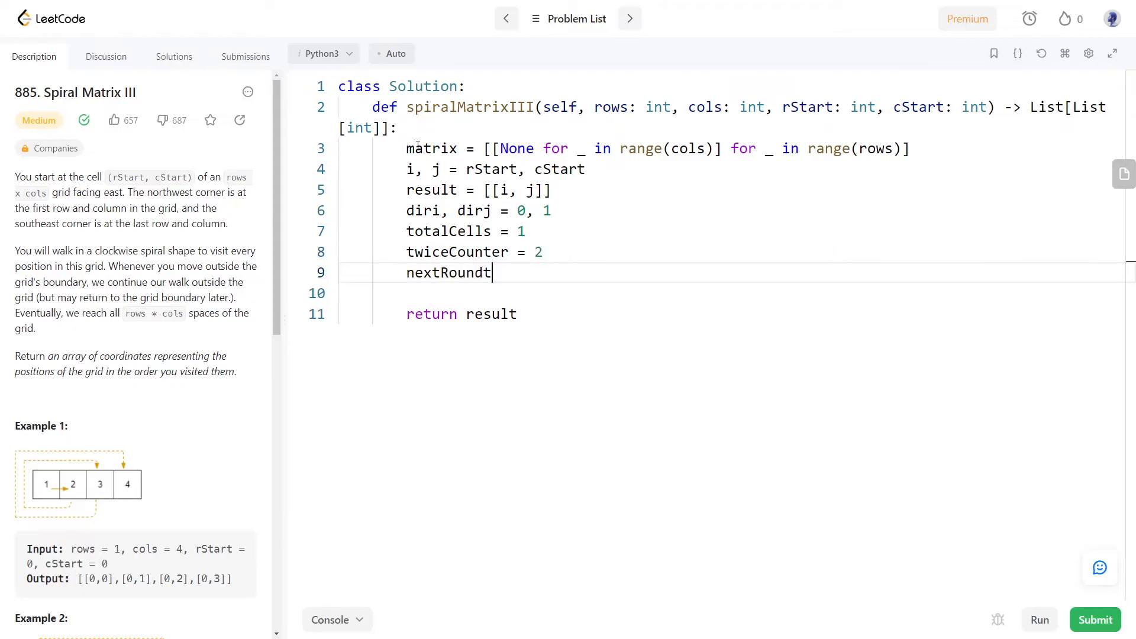
text(otalCells = 2)
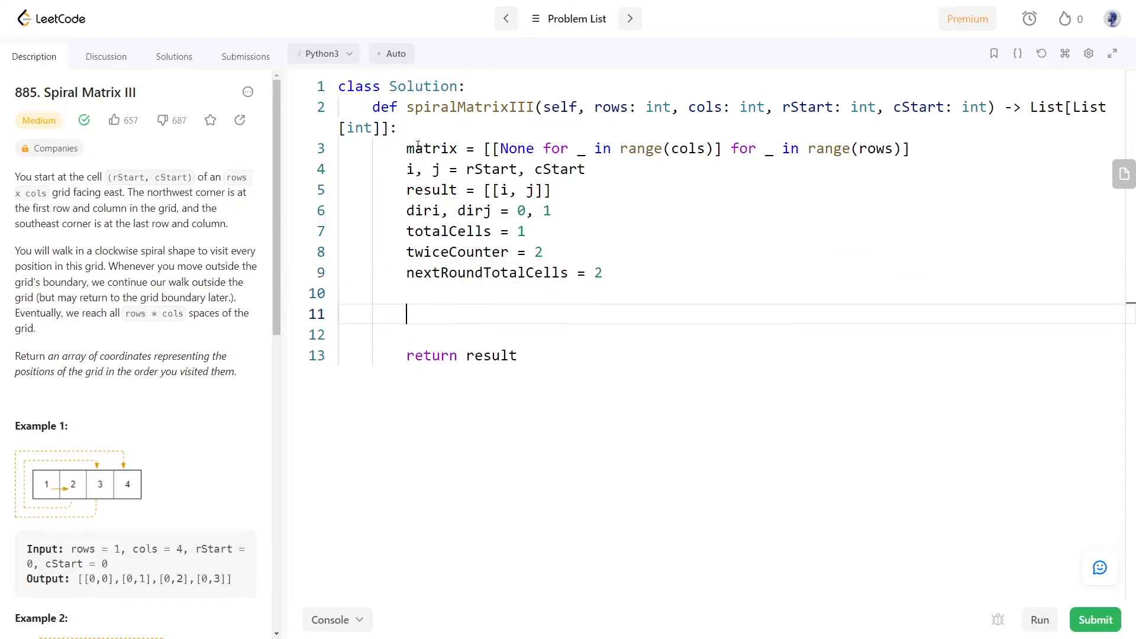
- Start a while True loop that breaks when len(result) equals rows*cols
text(while True)
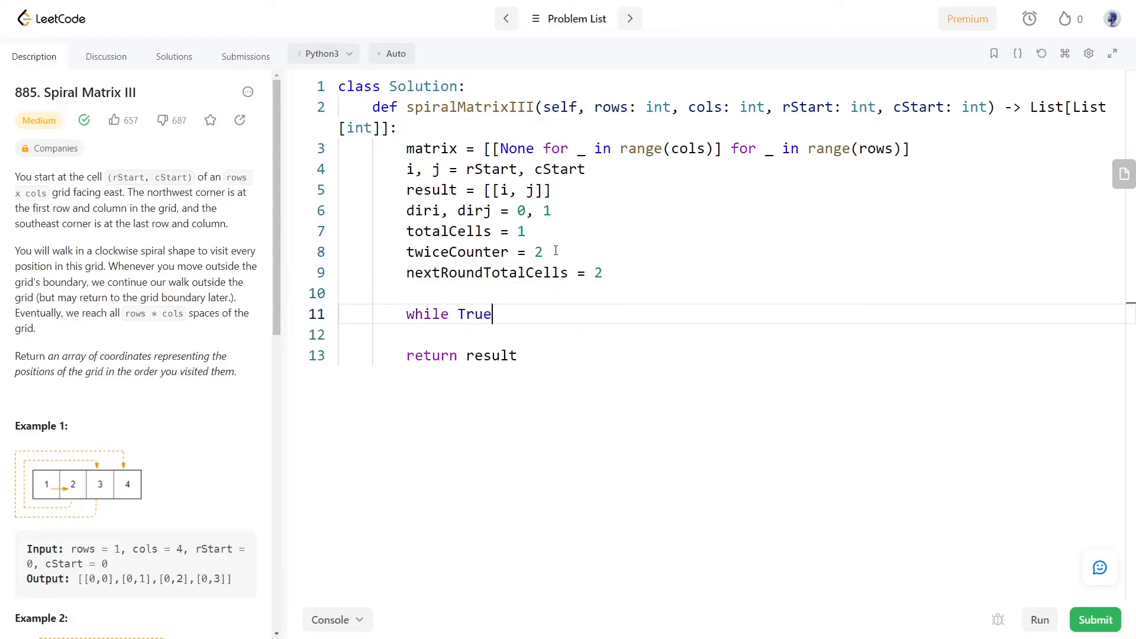
text(:)
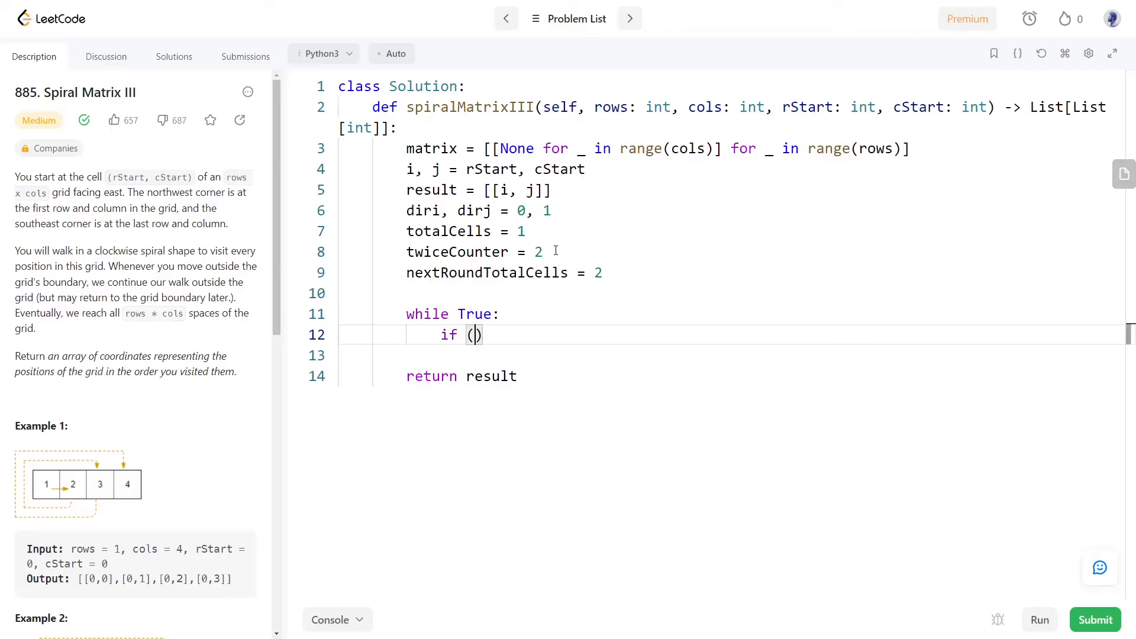
text(len(result) == ))
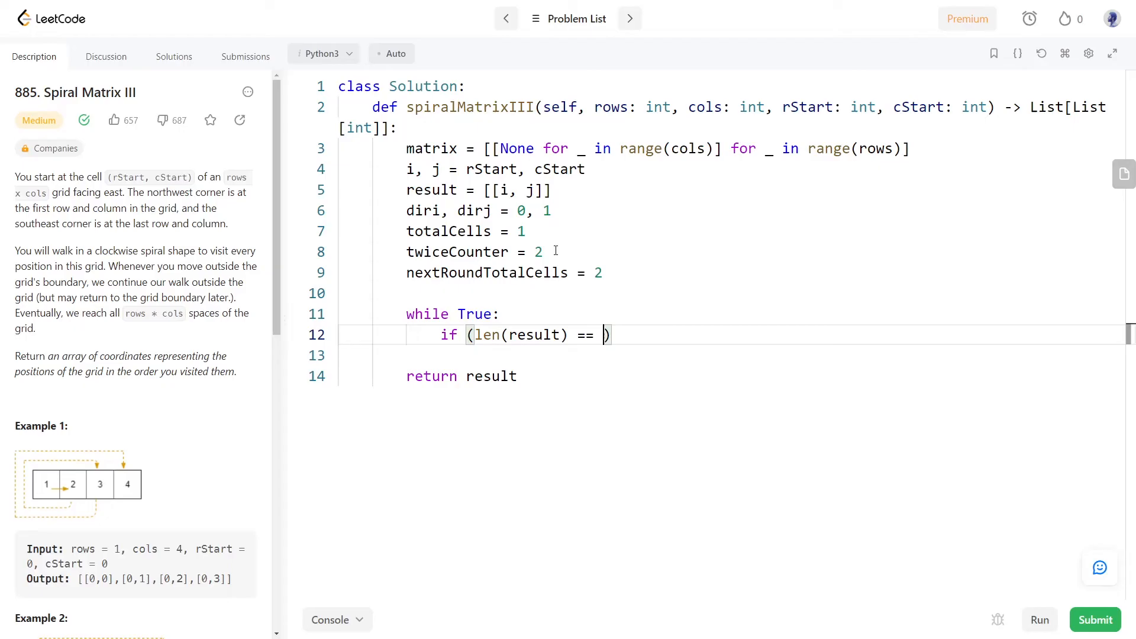
text((rows*cols))
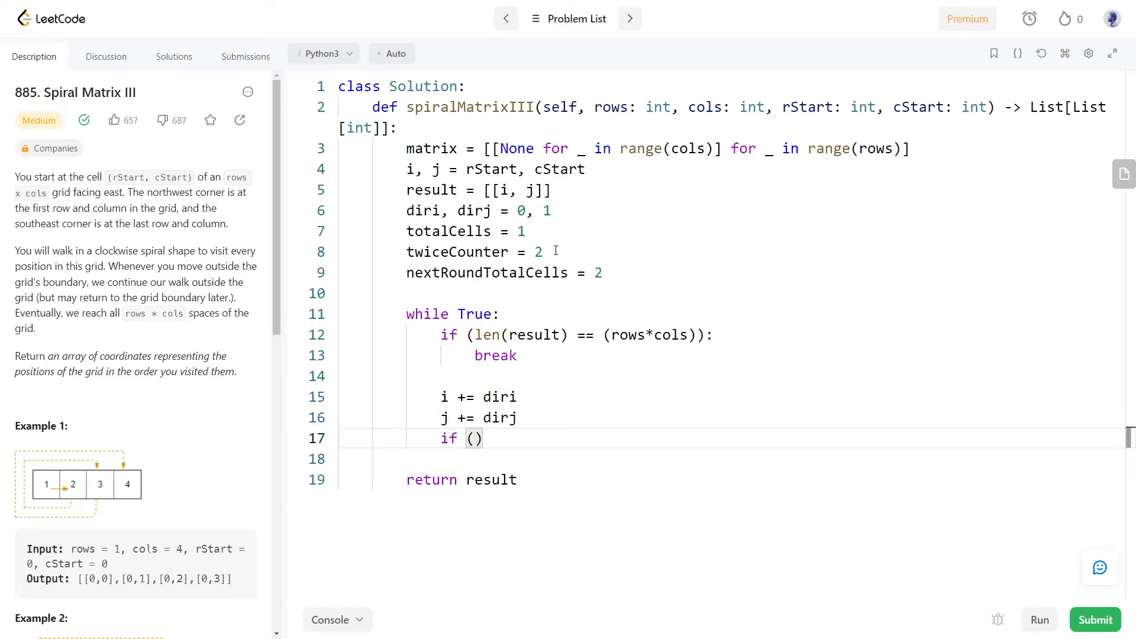
- Append in-bounds cells, decrement totalCells, and check whether it reaches 0
text(0<=i<rows) and)
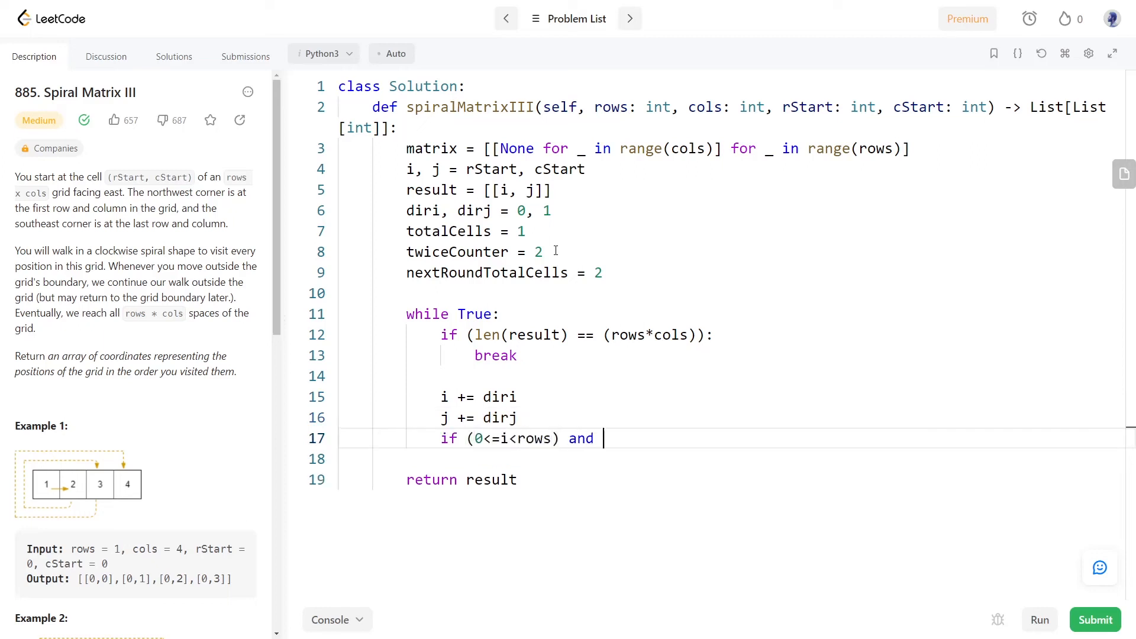
text((0<=j<cols):)
click(733, 459)
text(result.append([i, j)
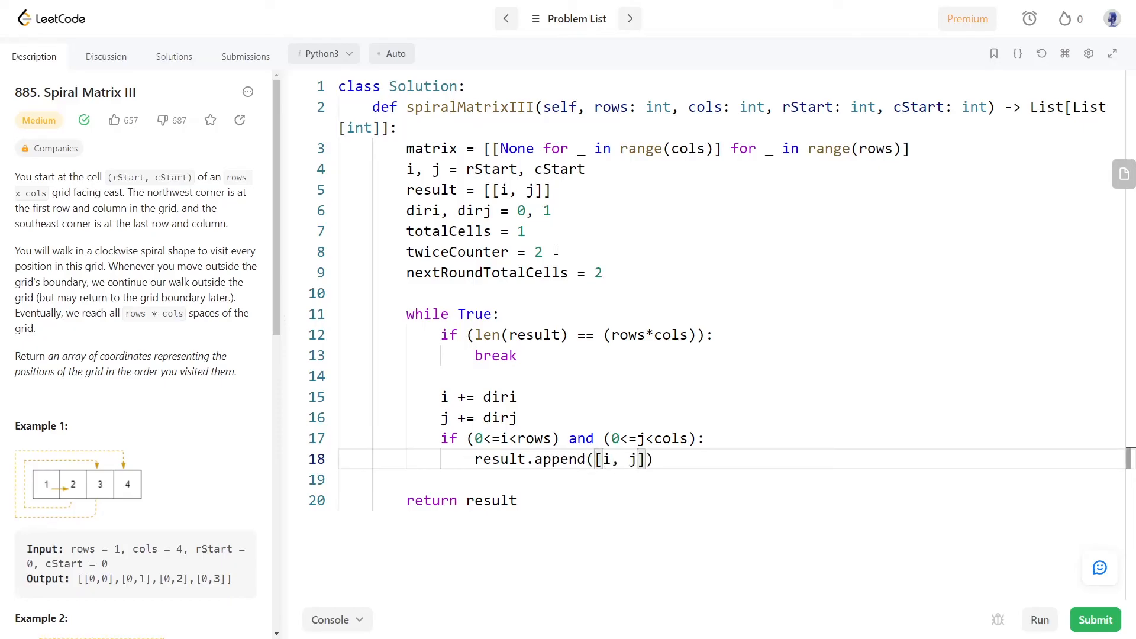
text(tot)
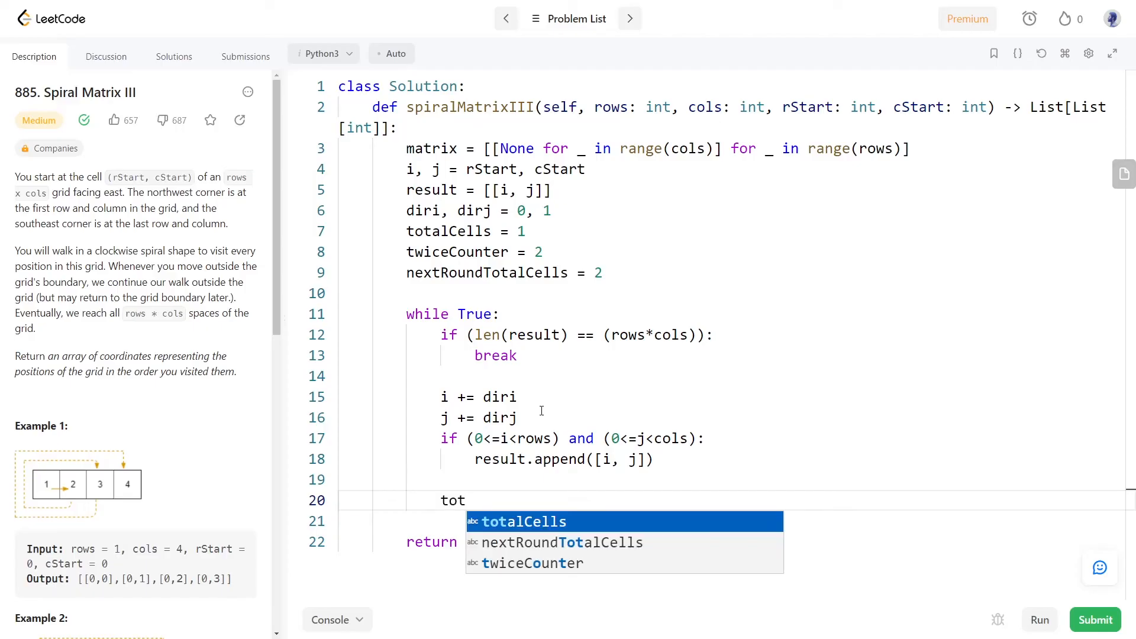
text(totalCells -= 1)
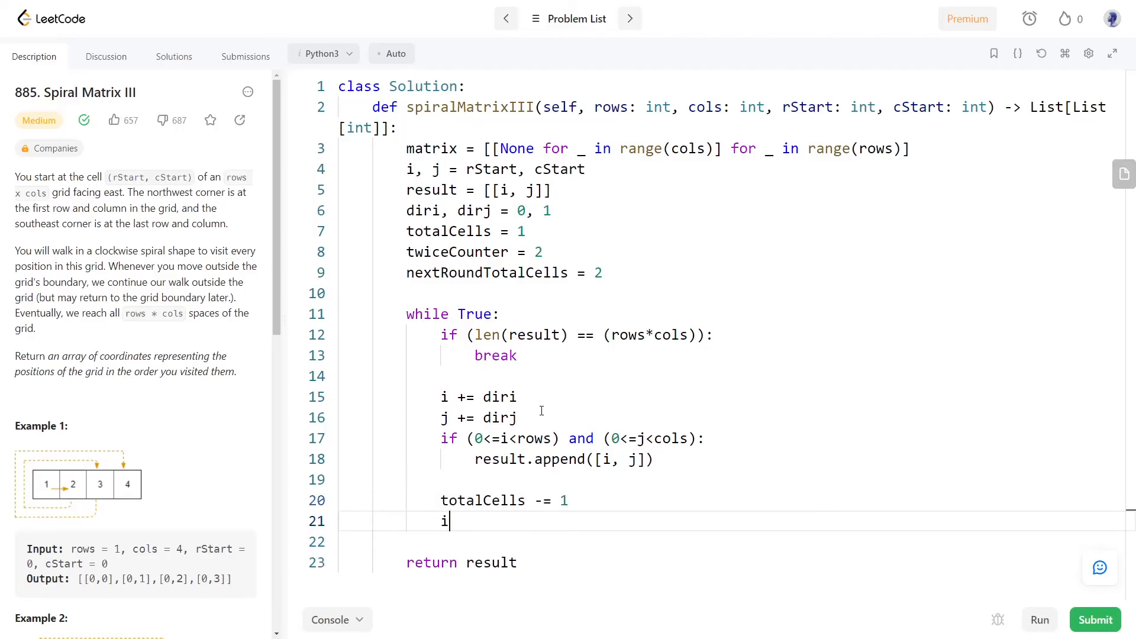
text(f (totalCells == 0):)
click(732, 542)
text(diri, dirj = dirj, -diri)
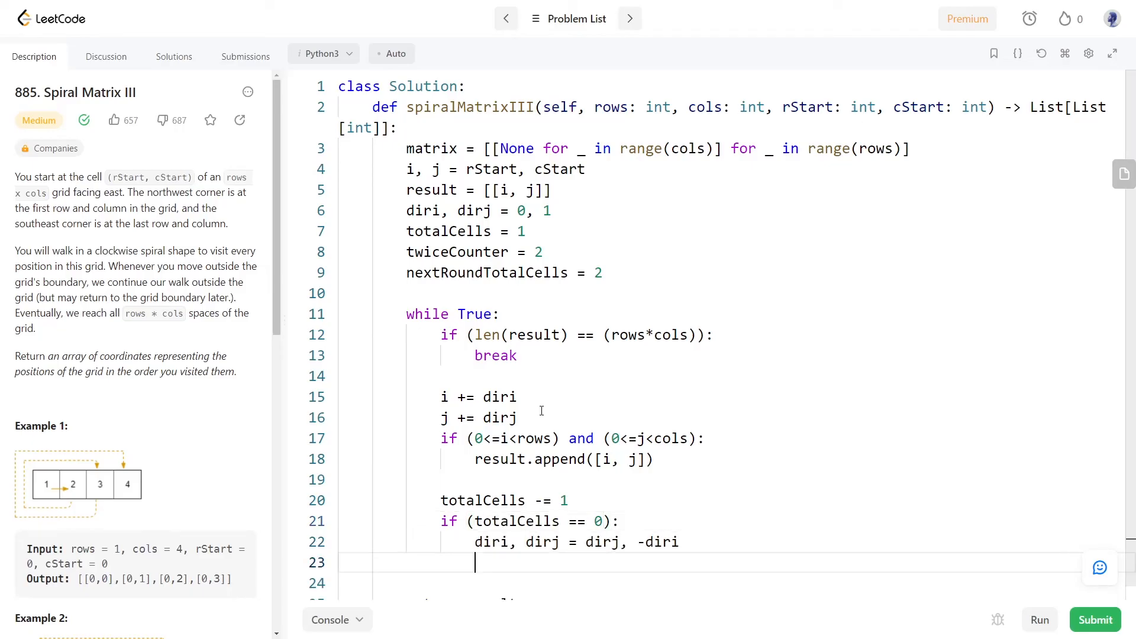
- Add twiceCounter logic that increments nextRoundTotalCells after every 2 turns
text(twiceCounter -= 1)
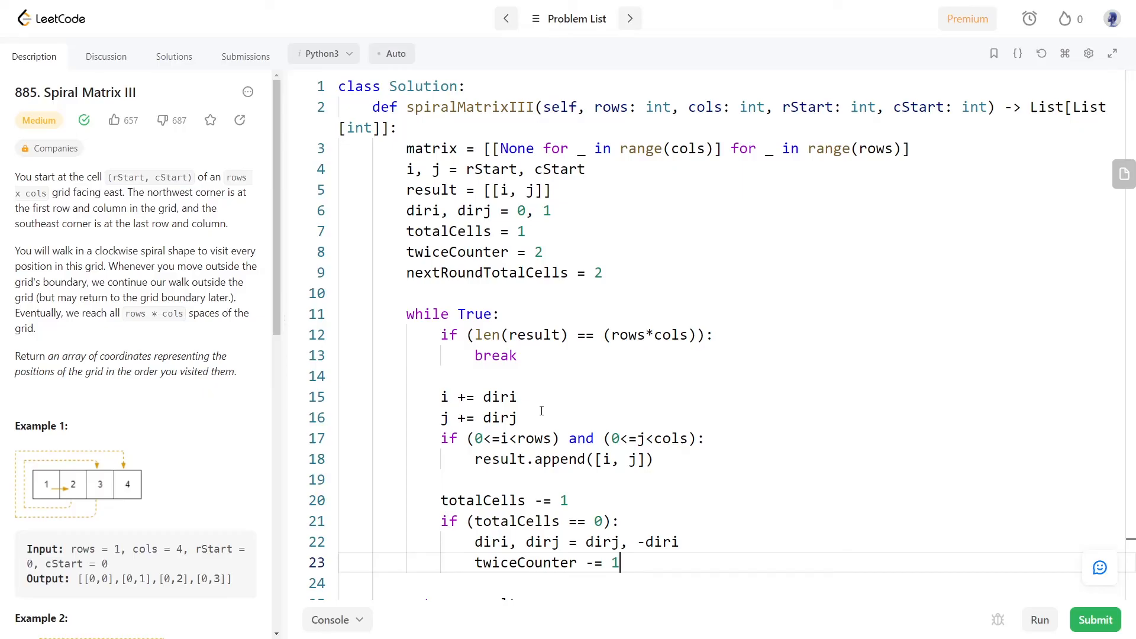
text(if (tw))
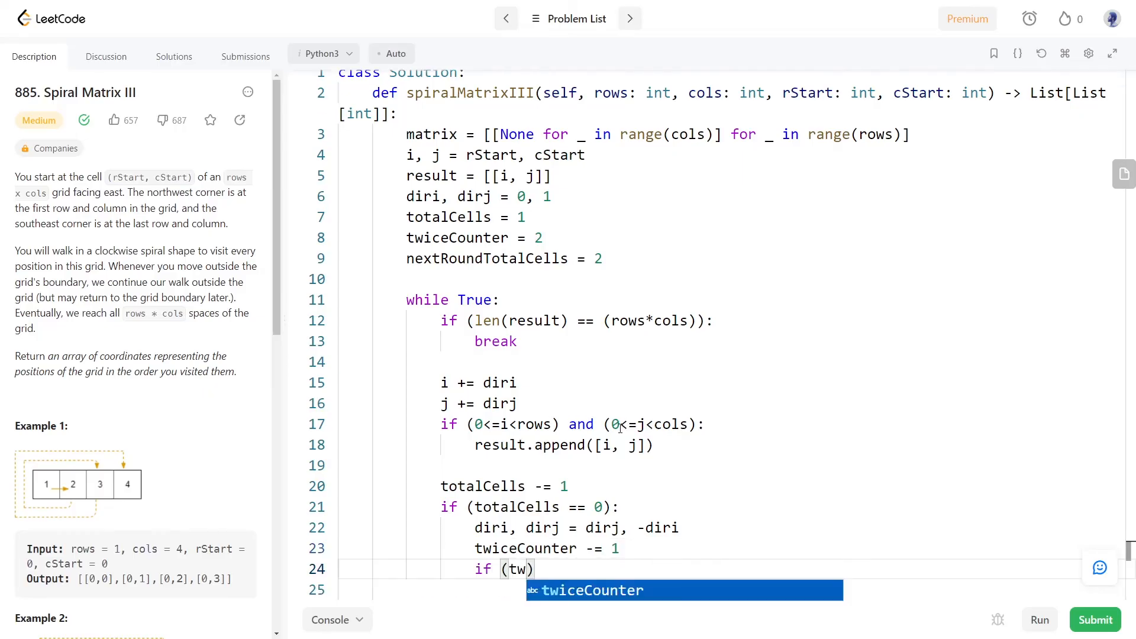
key(Tab)
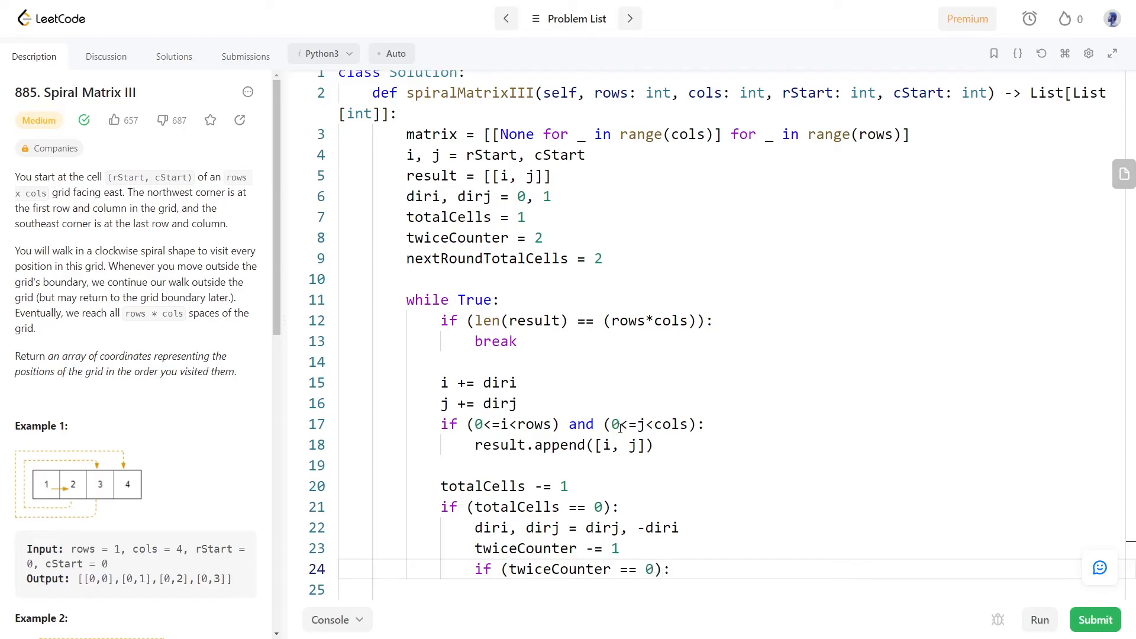
text(twiceCounter)
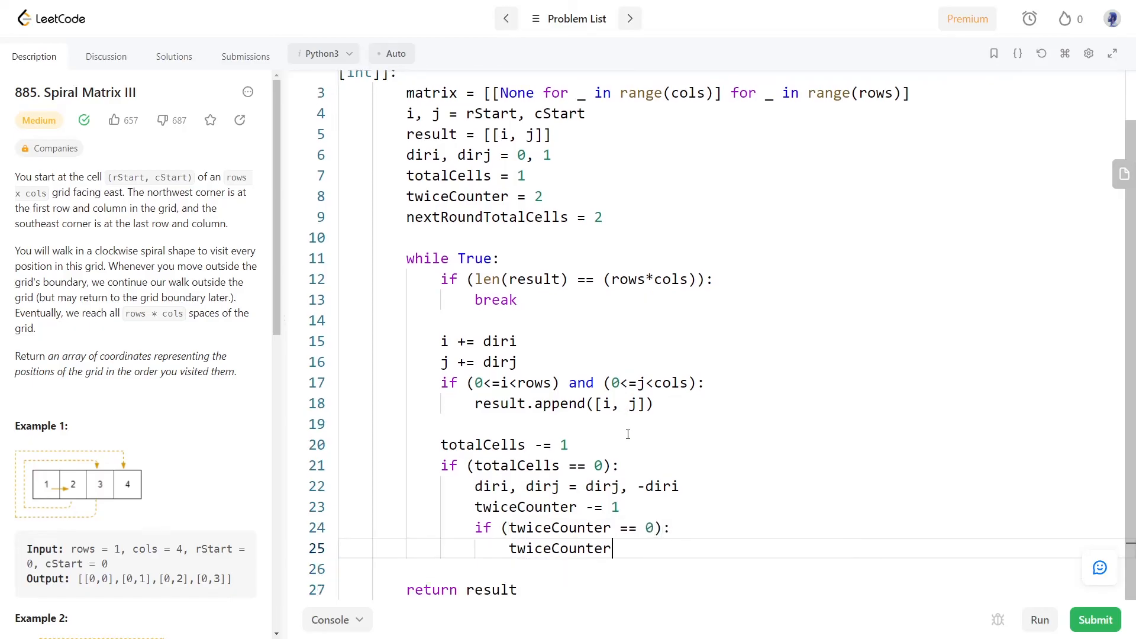
text(= 2)
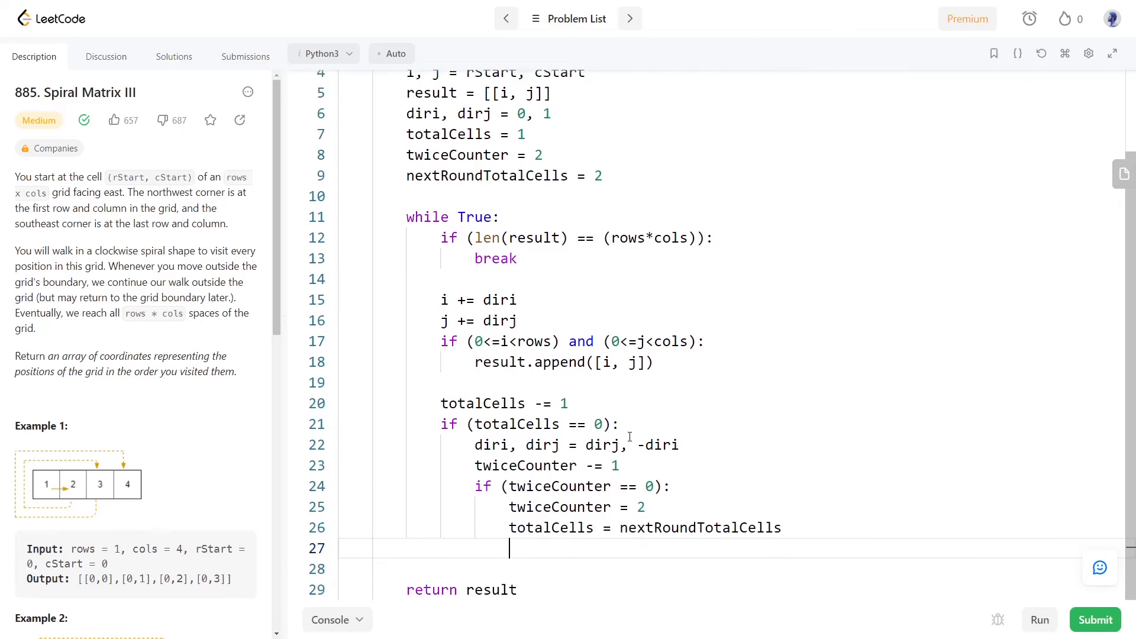
text(nextRoundTotalCells += 1)
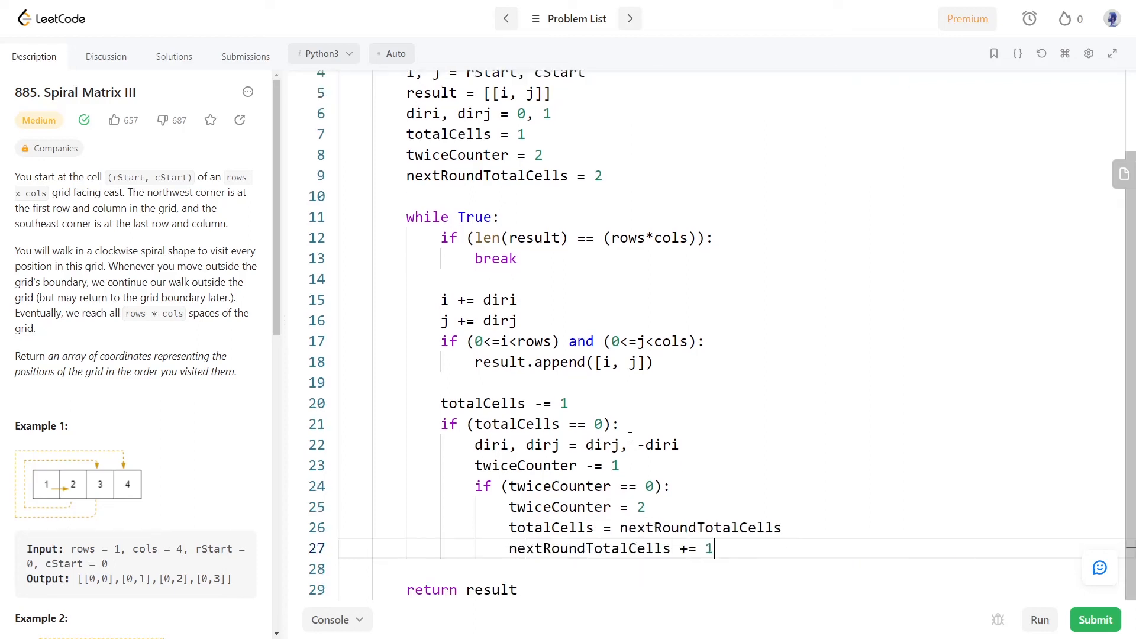
- Add the else branch resetting totalCells from nextRoundTotalCells, then submit for an Accepted result
text(else:)
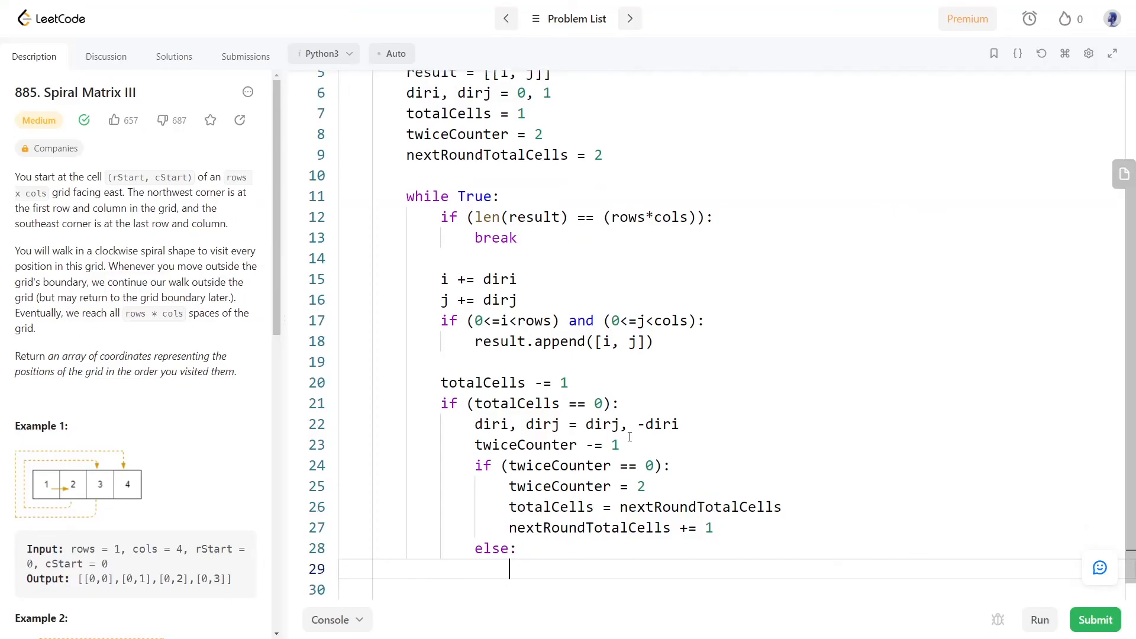
text(totalCells)
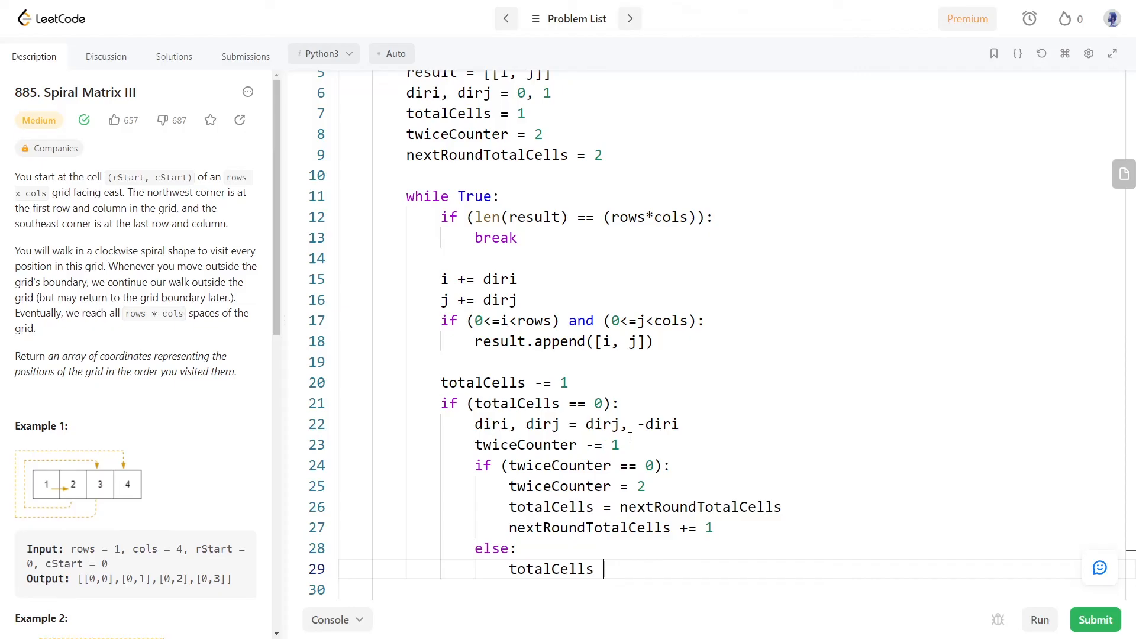
text(= nextRoundTotalCells - 1)
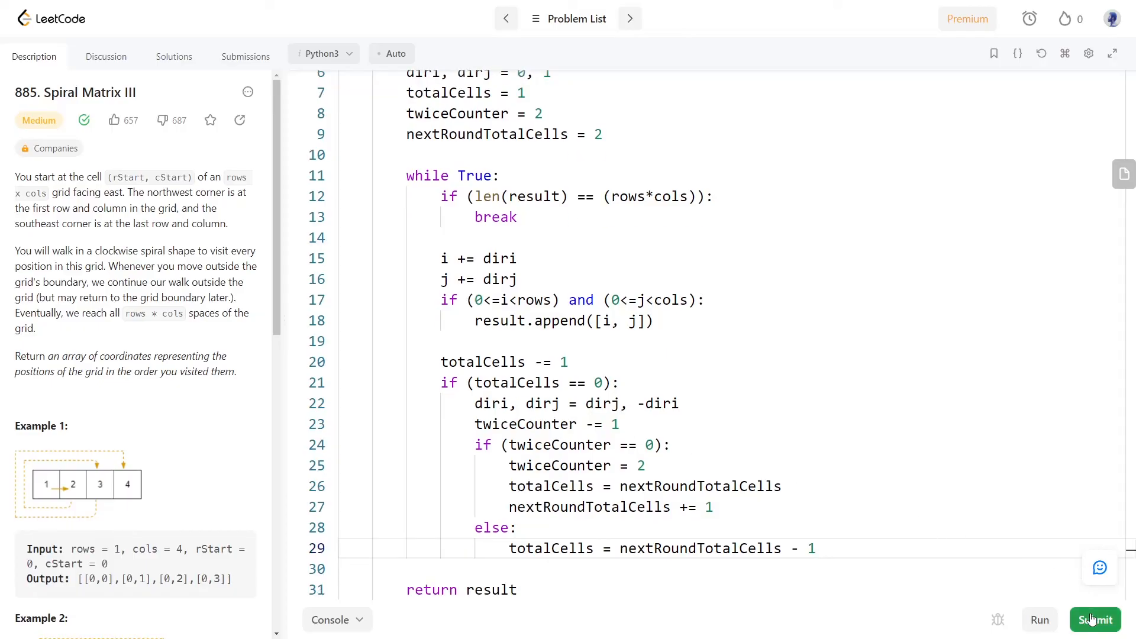
click(1095, 620)
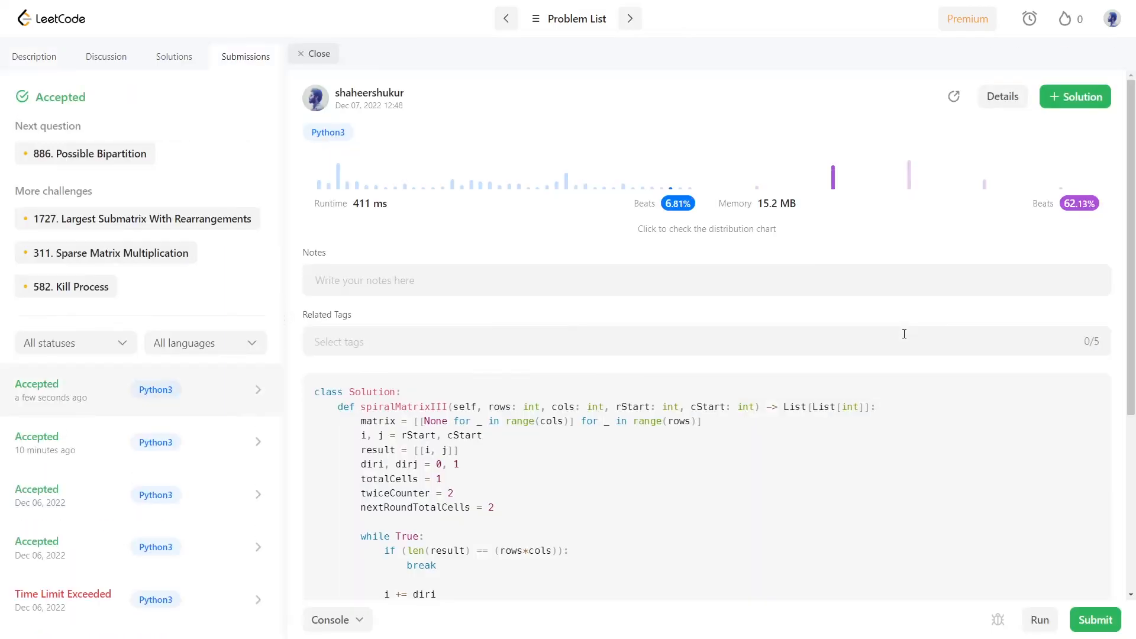
scroll(down, 3)
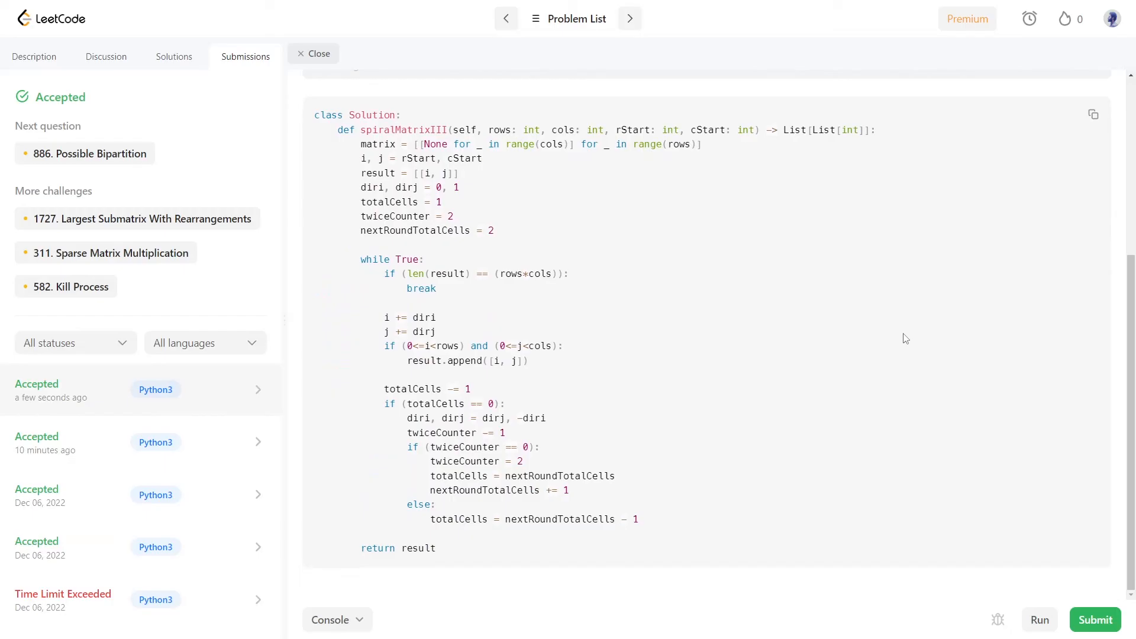